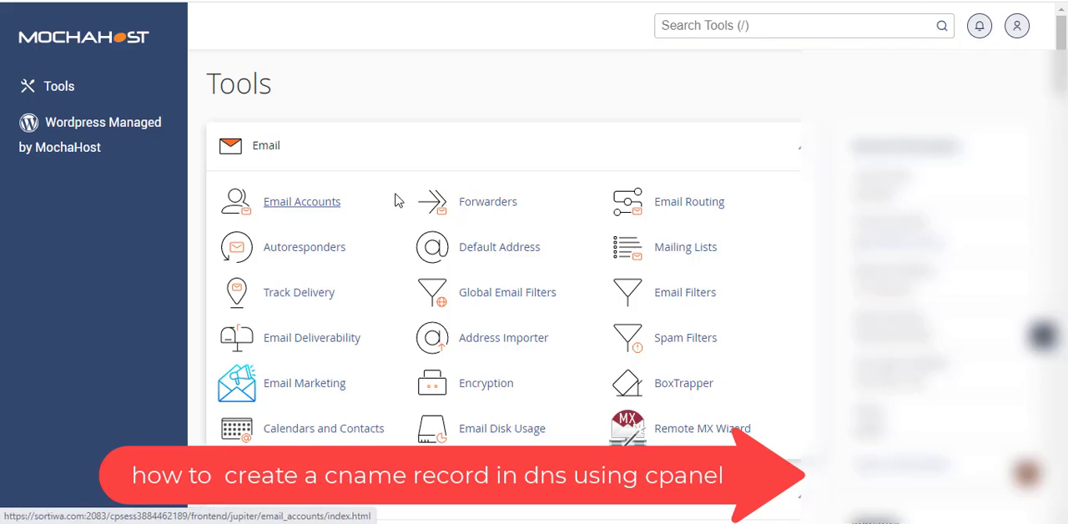
mouse_move(404, 100)
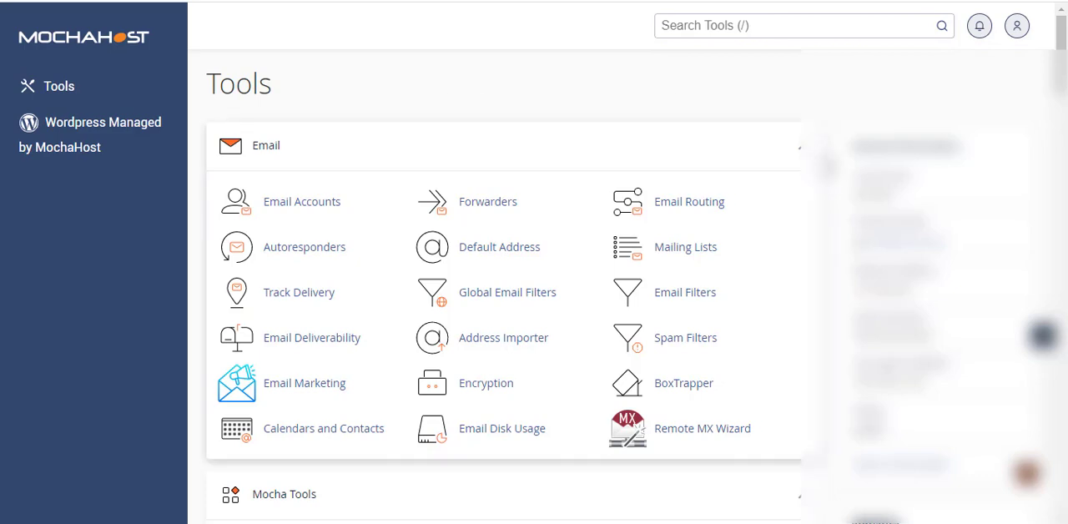
Scroll the Tools page down to the Domains section showing Zone Editor.
scroll(down, 3)
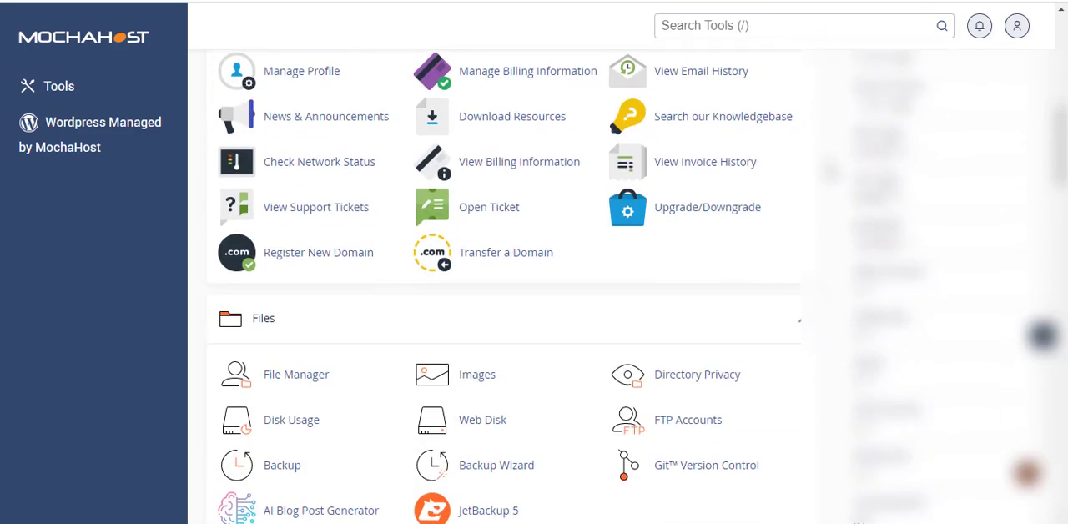
scroll(down, 3)
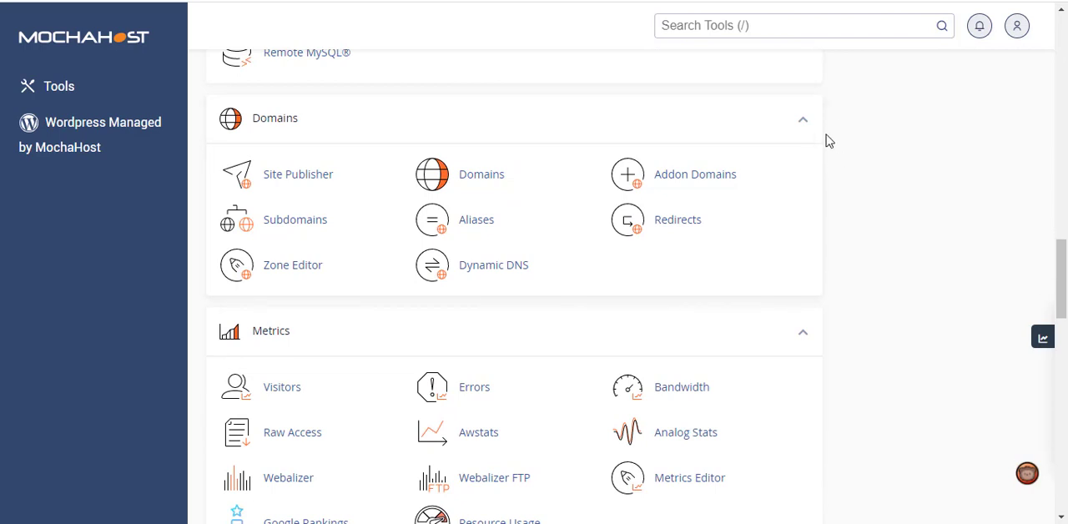
mouse_move(871, 177)
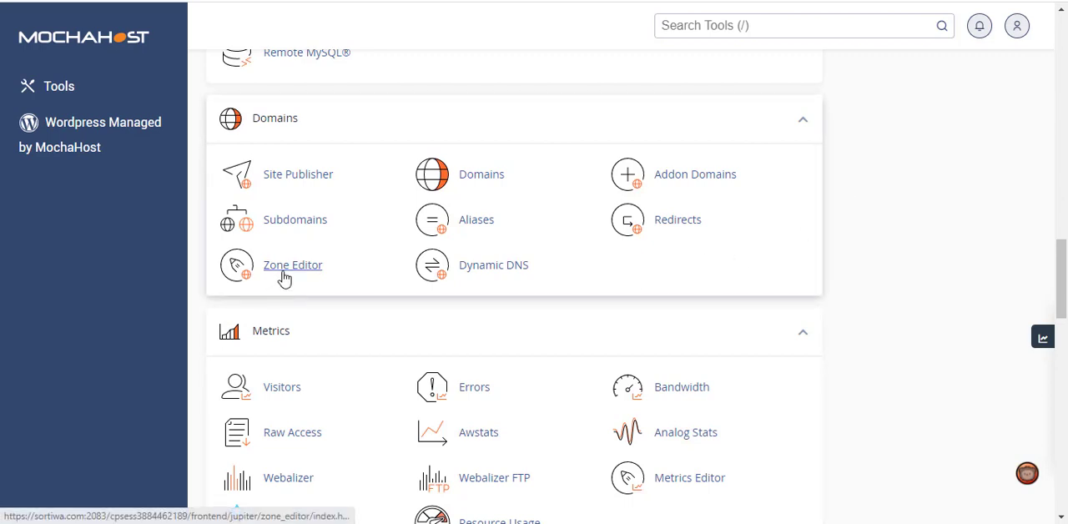
Launch Zone Editor listing the account's domains and focus the domain filter field.
click(292, 266)
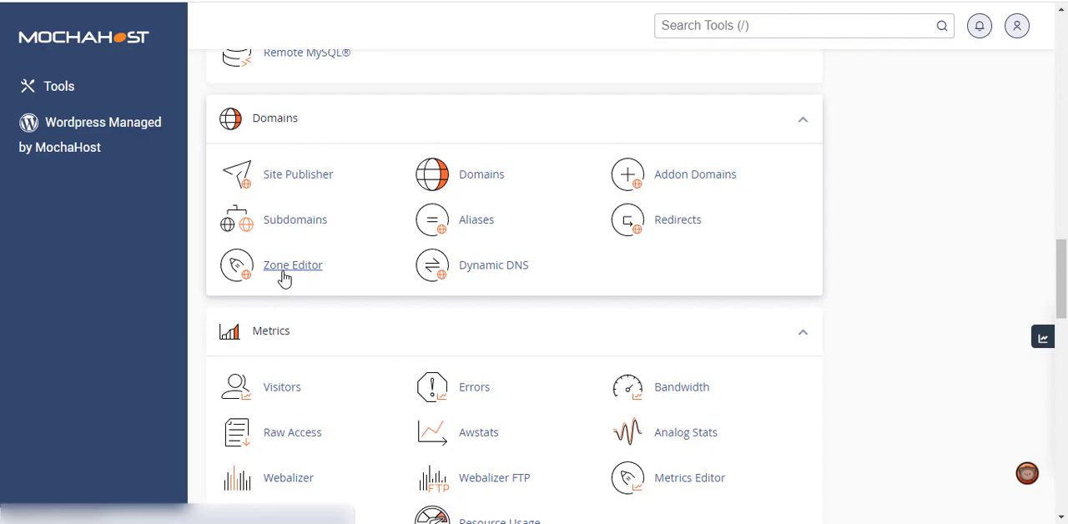
click(293, 266)
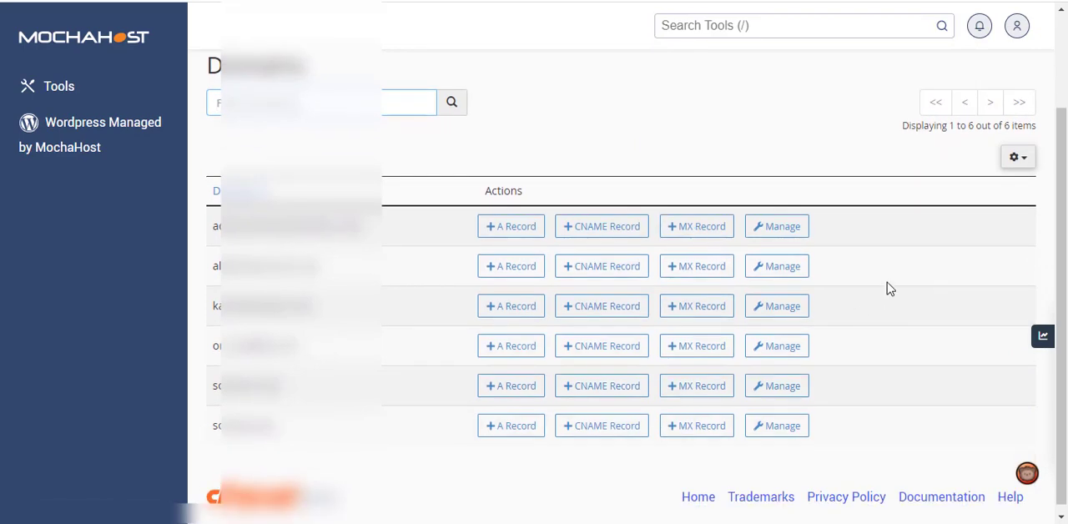
click(321, 102)
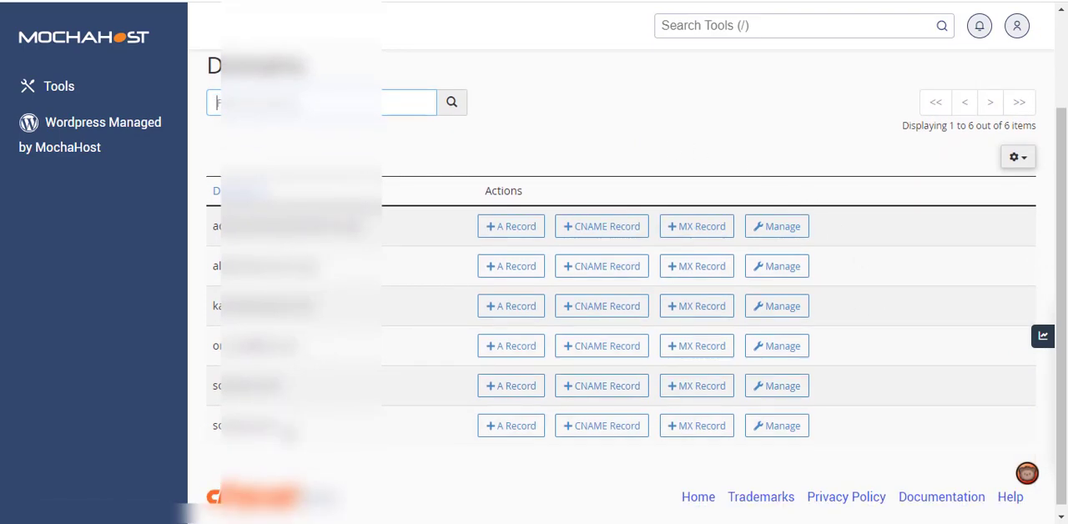
mouse_move(868, 303)
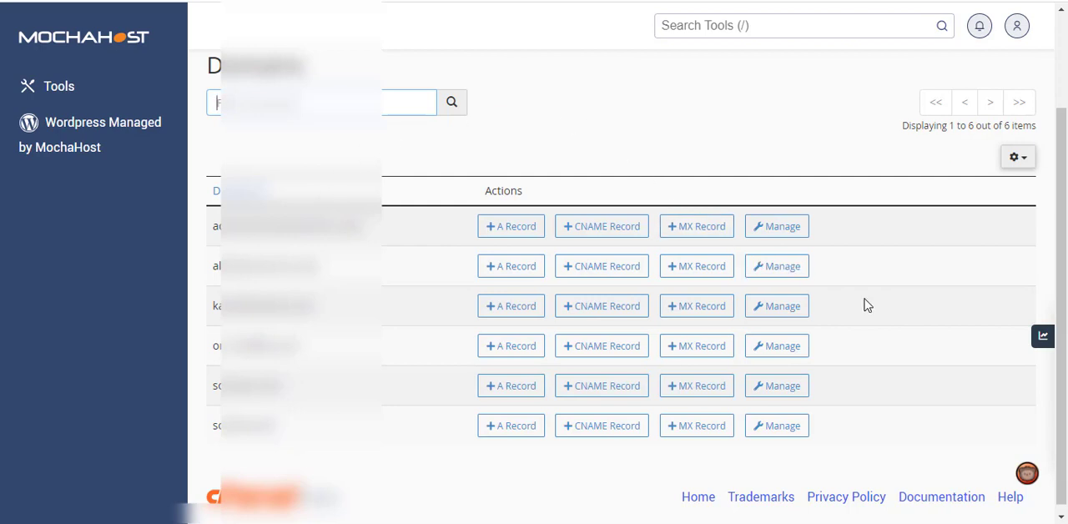
mouse_move(911, 347)
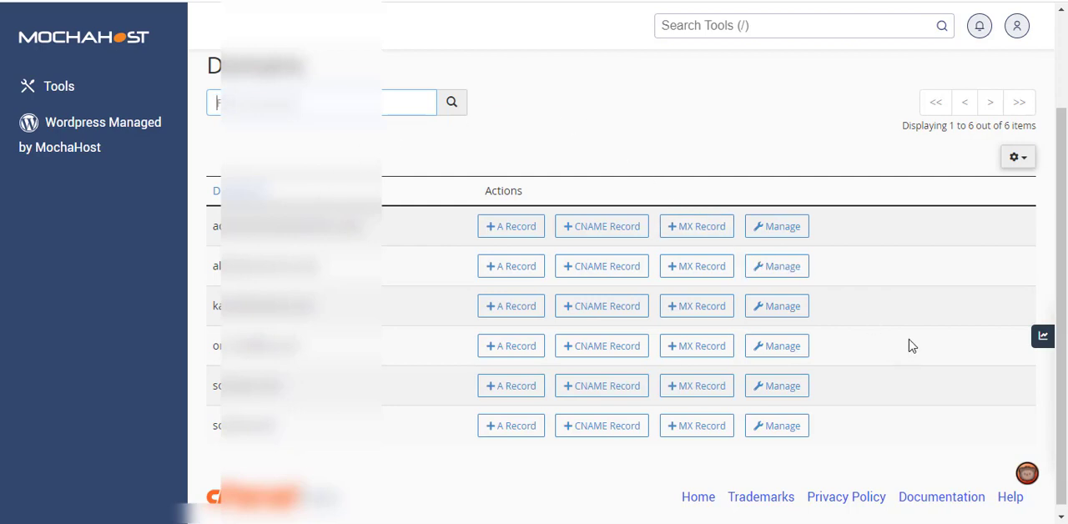
mouse_move(798, 204)
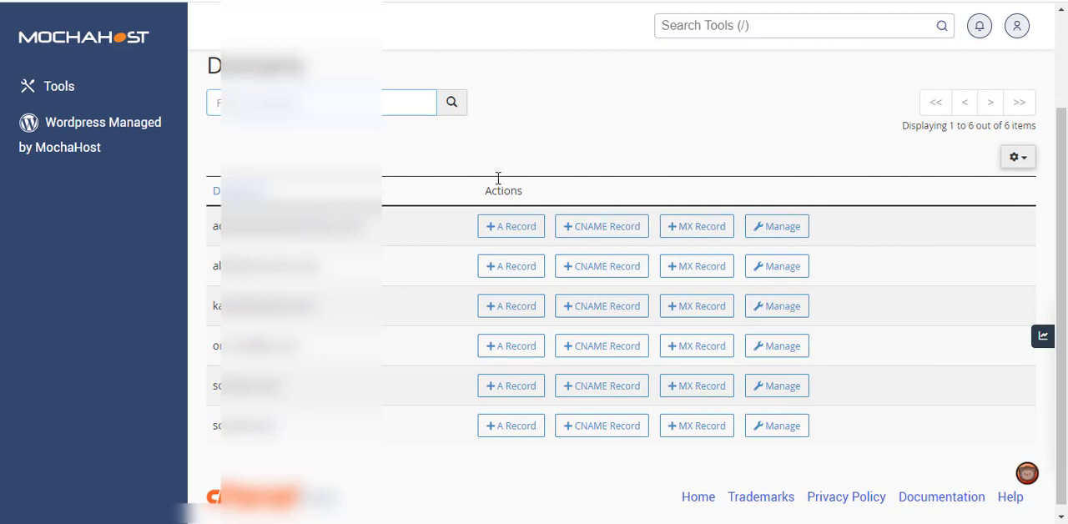
mouse_move(484, 170)
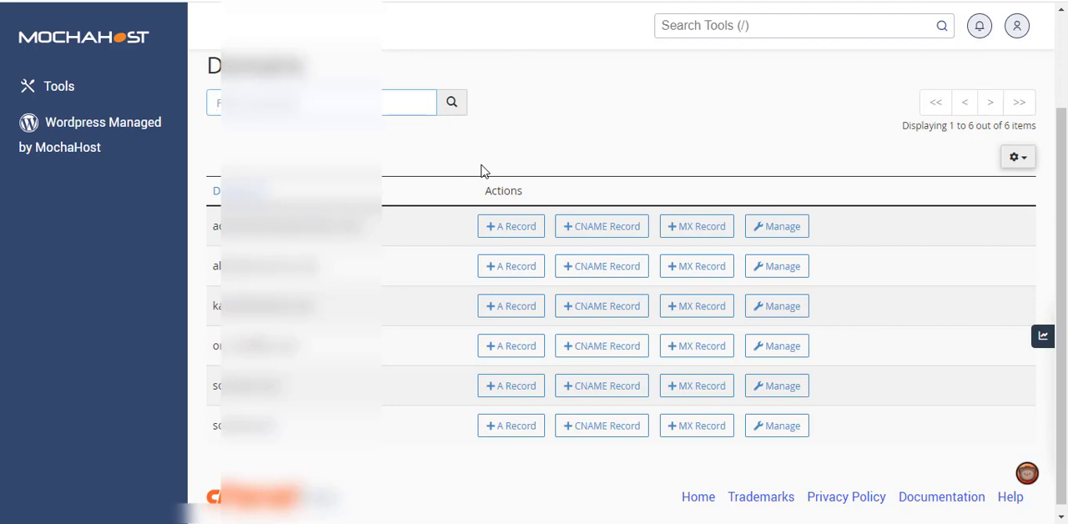
click(321, 102)
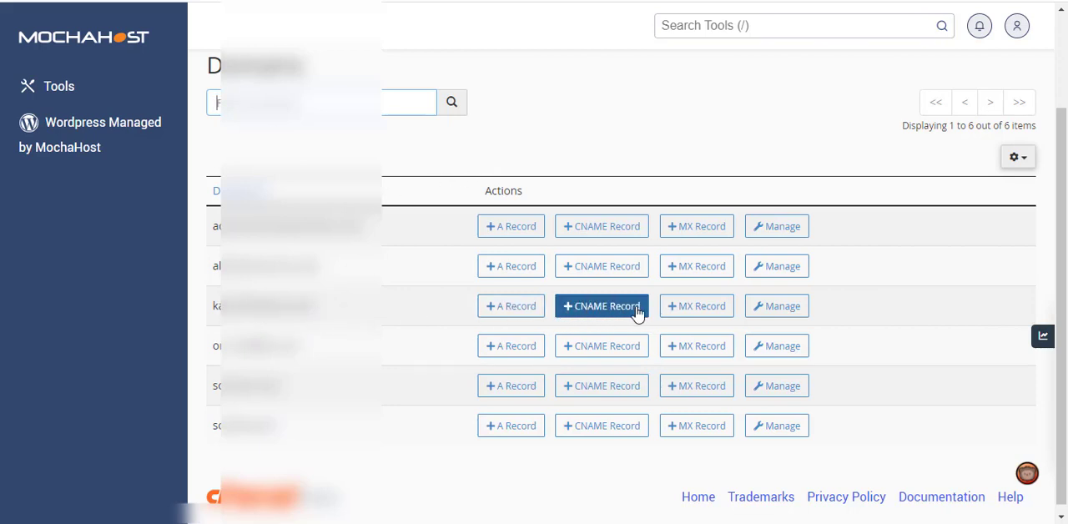
mouse_move(621, 311)
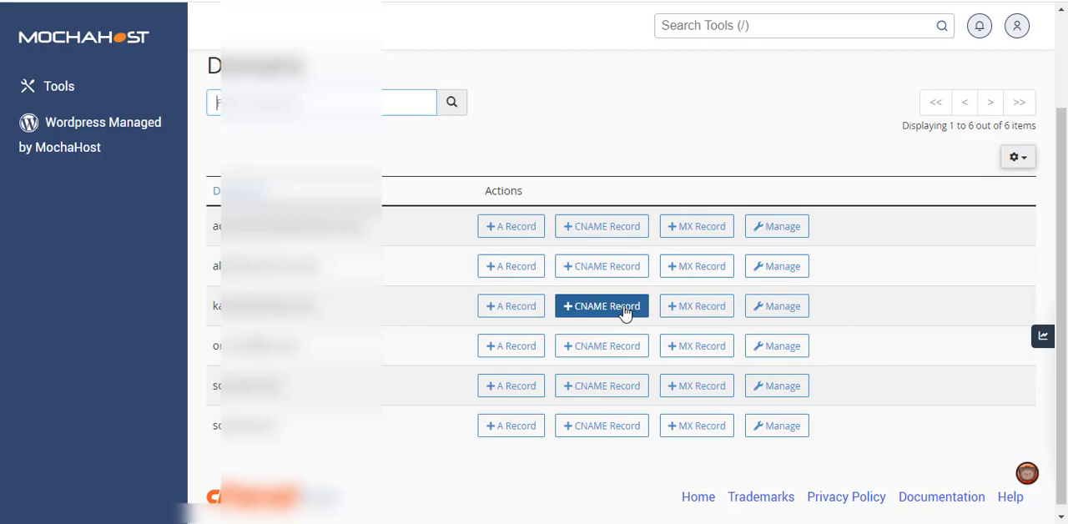
Start a CNAME record for karimefairdeal.co.ke with the name 'example.'.
click(601, 305)
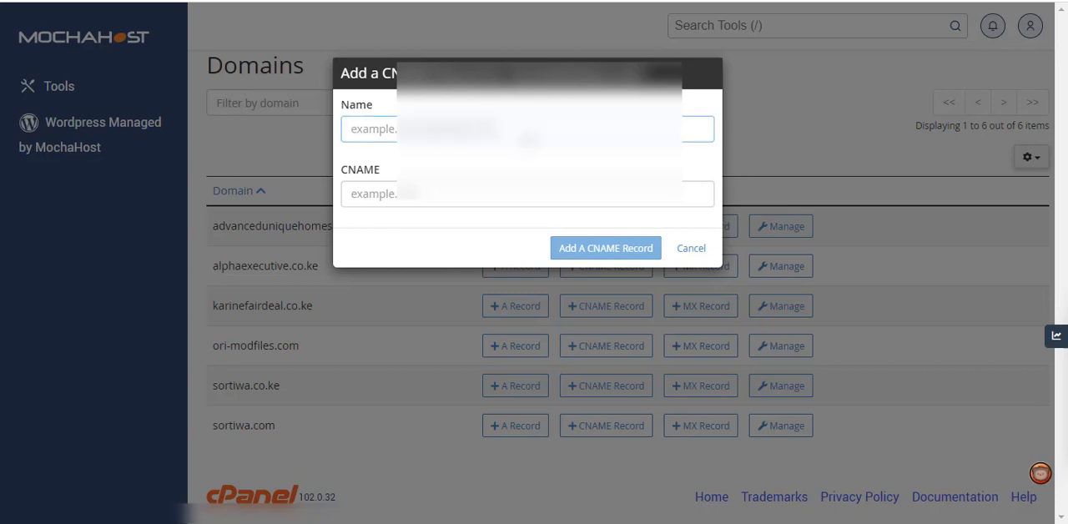
text(exampl)
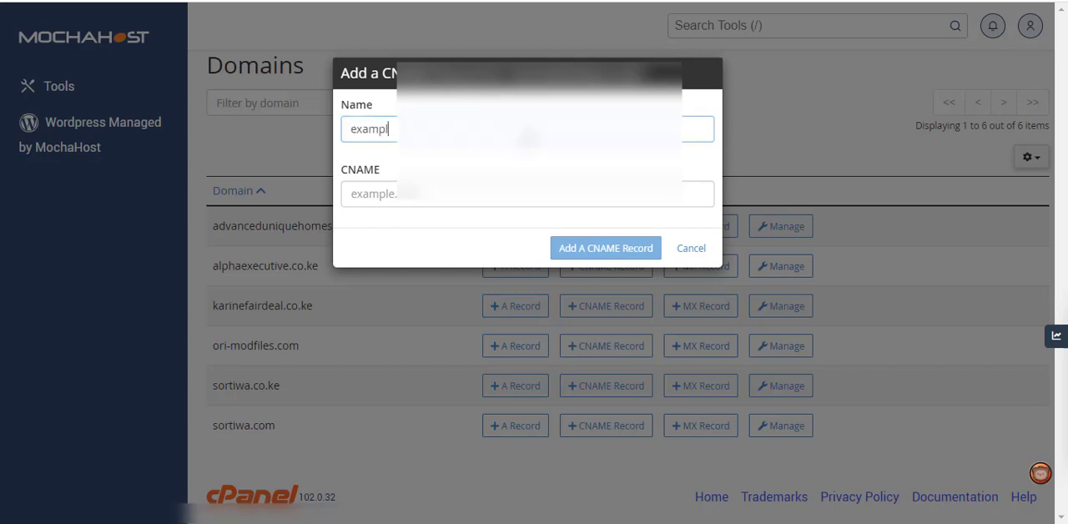
text(e.)
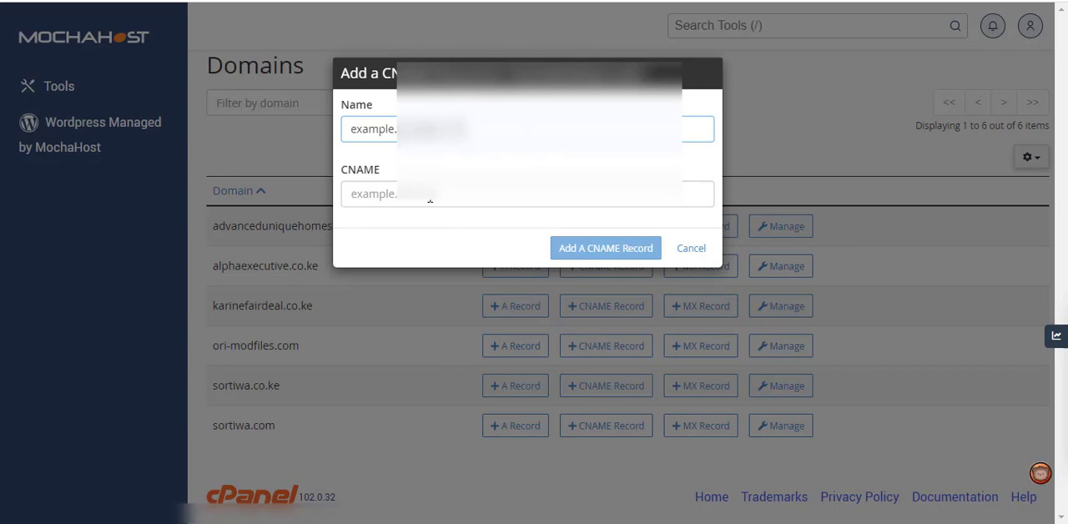
Enter 'main' as the start of the CNAME target hostname.
click(527, 192)
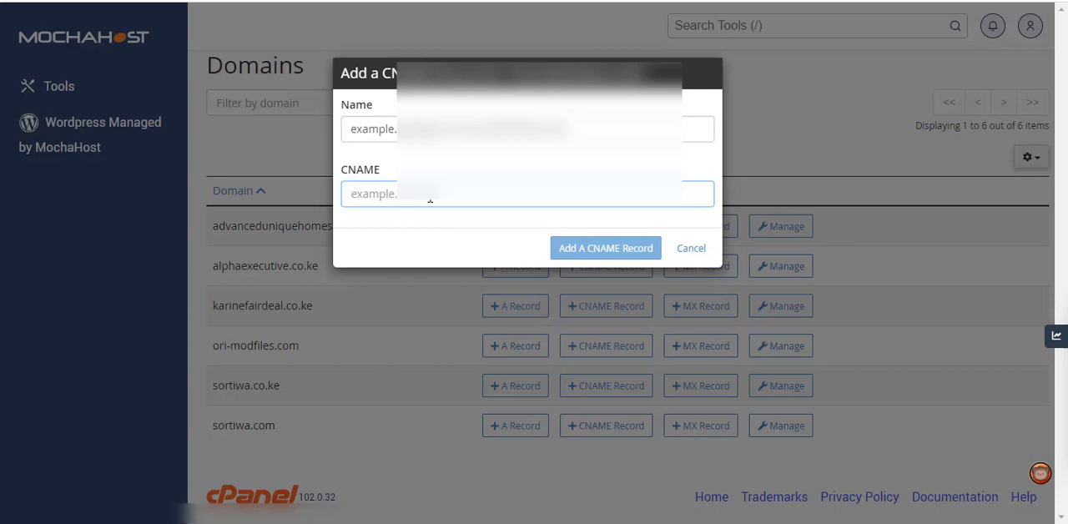
text(main.con)
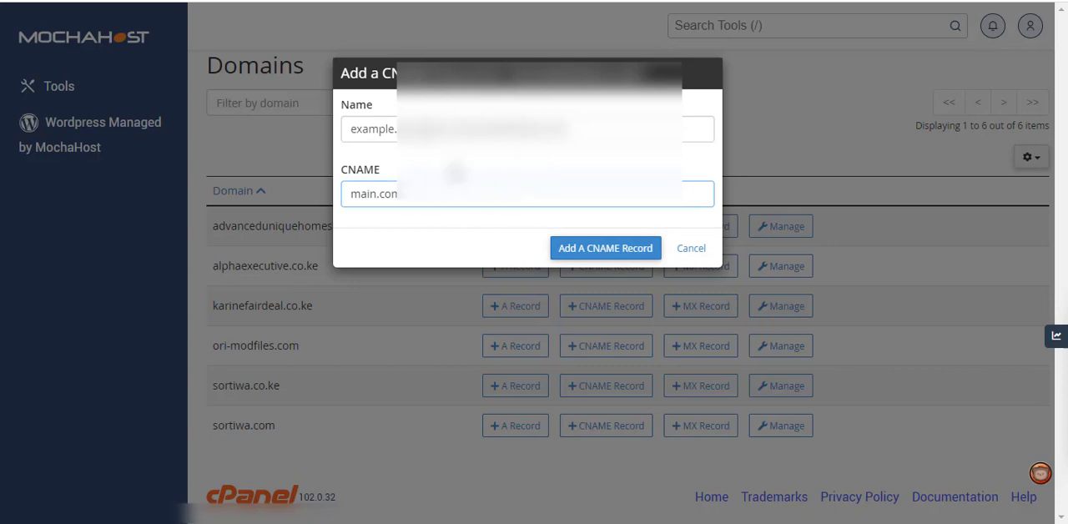
mouse_move(604, 247)
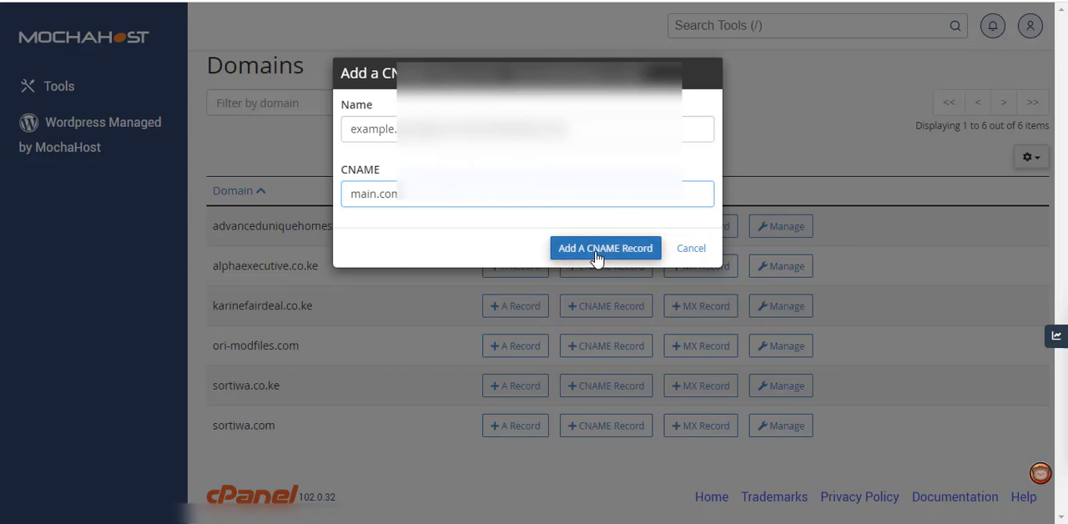